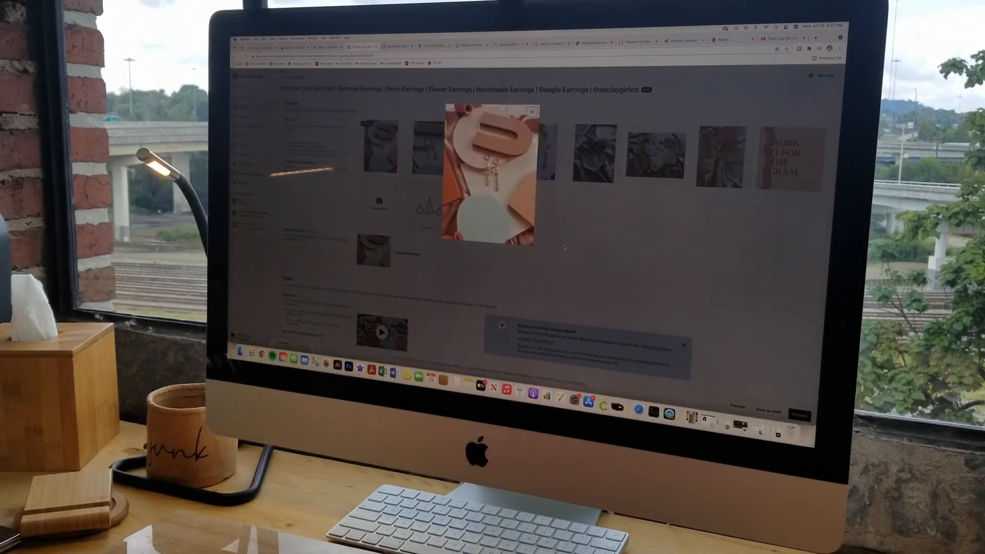
Step: Check the polymer clay earrings listing from photos down to shipping, then save it as a draft
click(532, 112)
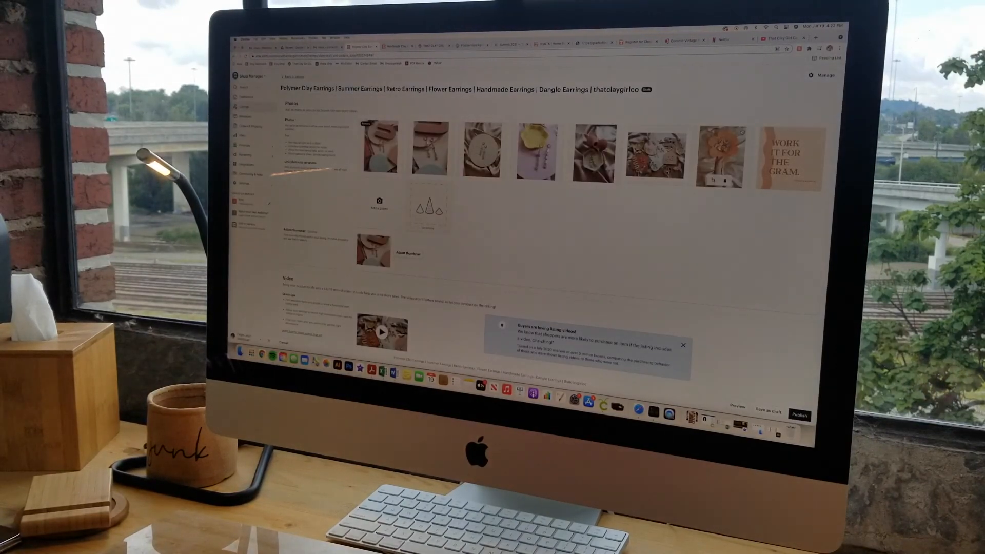
scroll(down, 3)
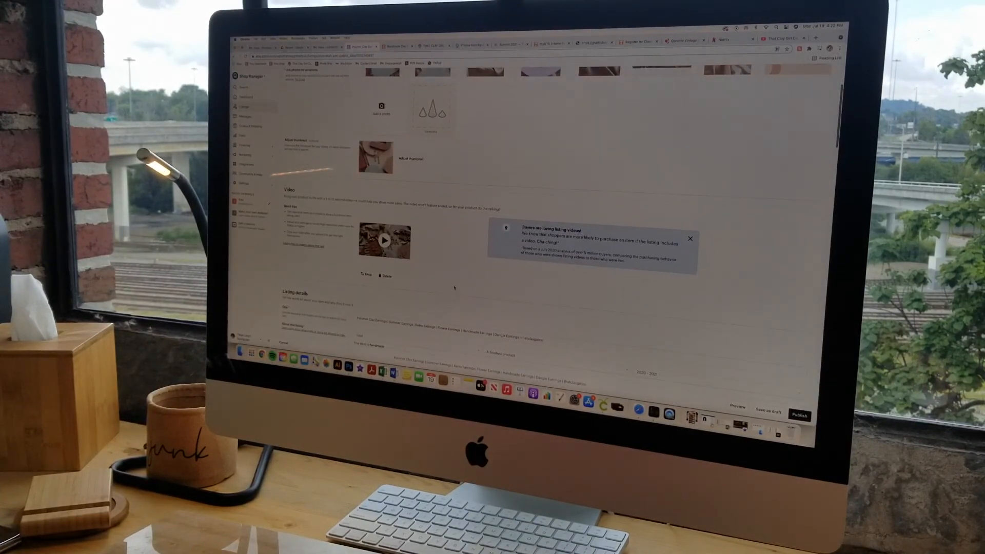
scroll(down, 3)
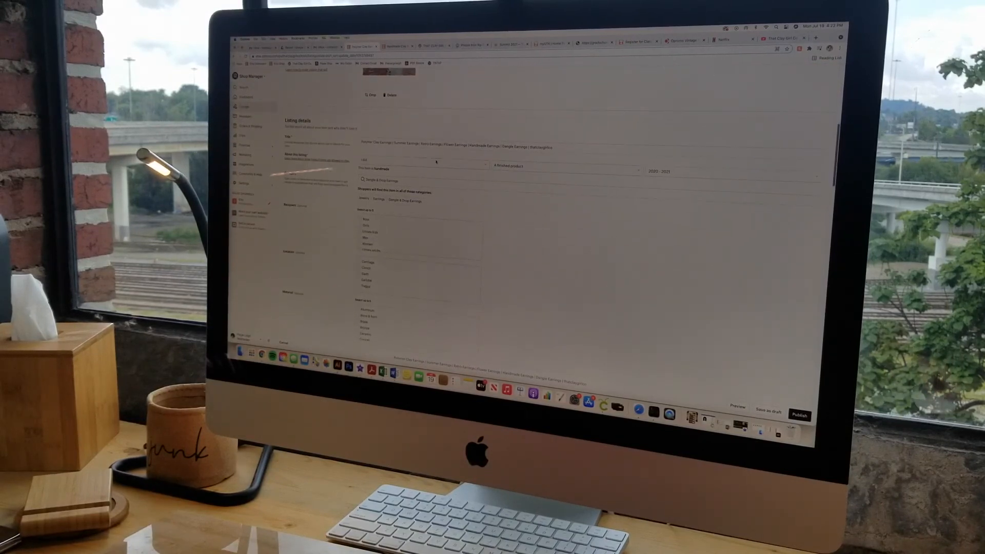
scroll(down, 3)
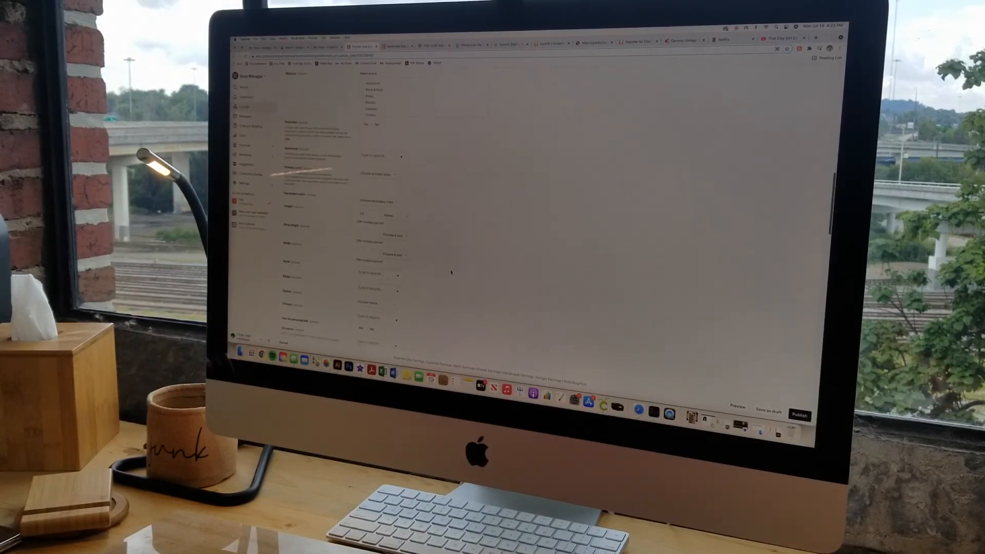
scroll(down, 3)
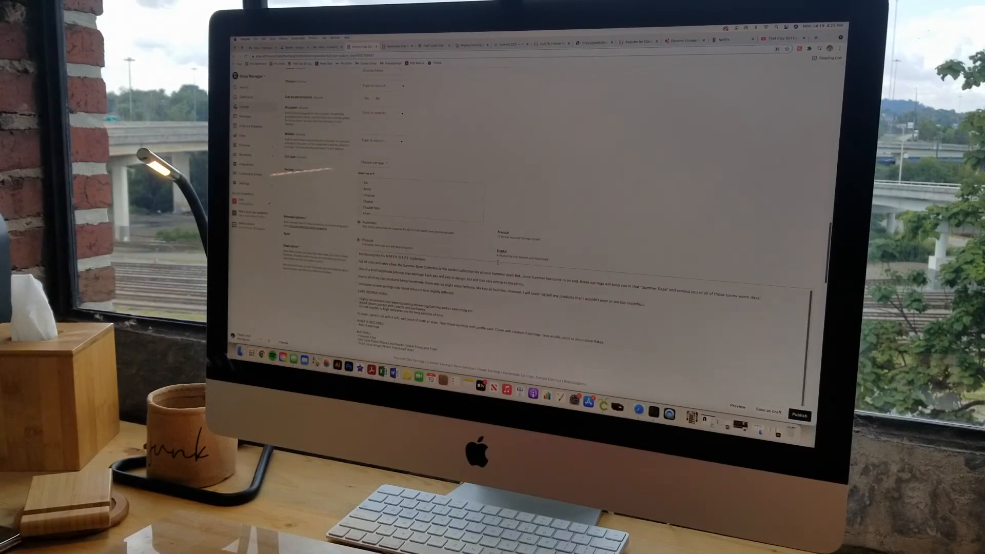
scroll(down, 3)
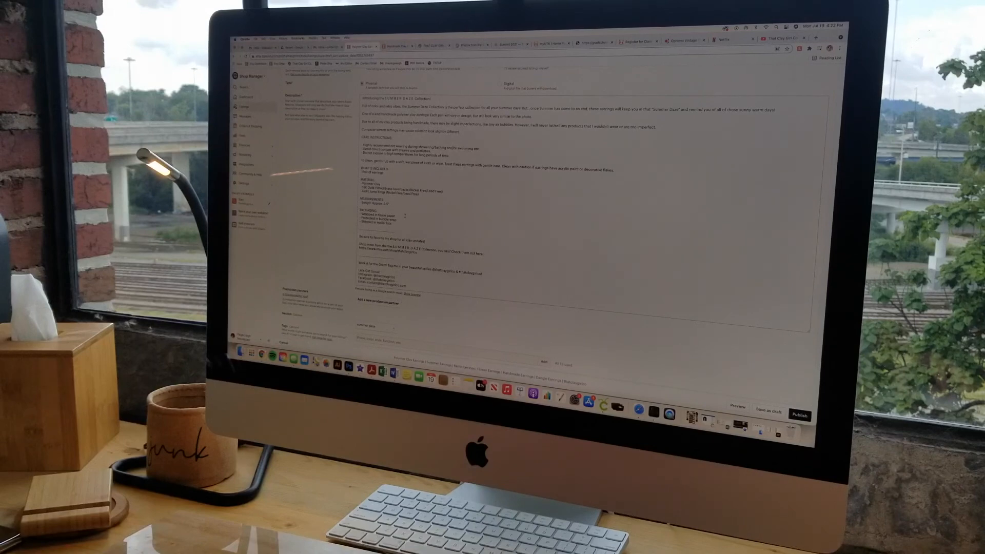
scroll(down, 3)
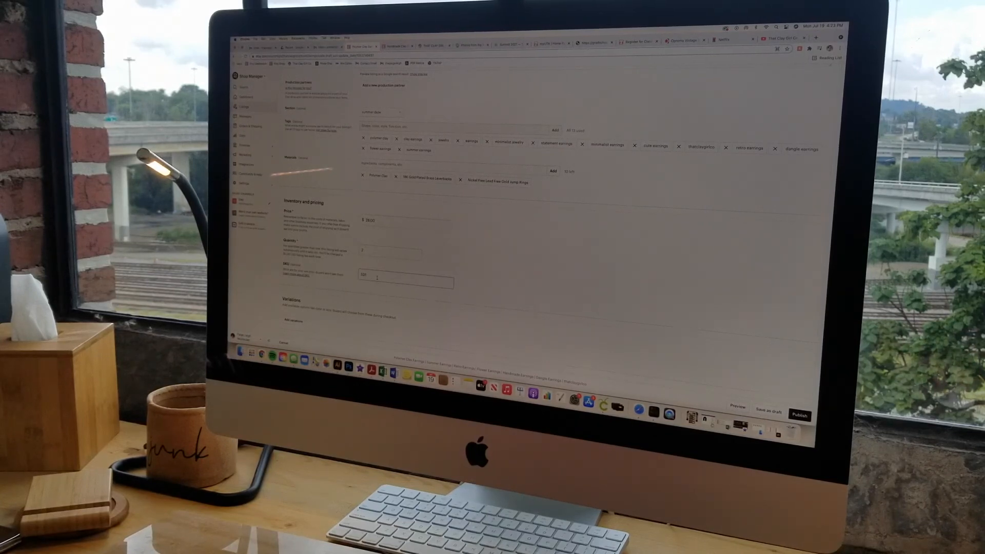
scroll(down, 3)
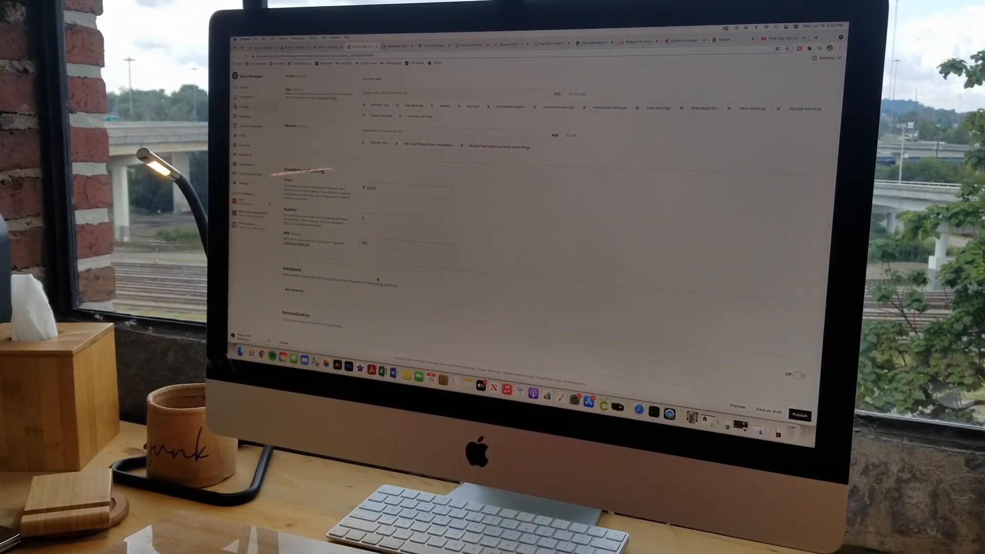
scroll(down, 3)
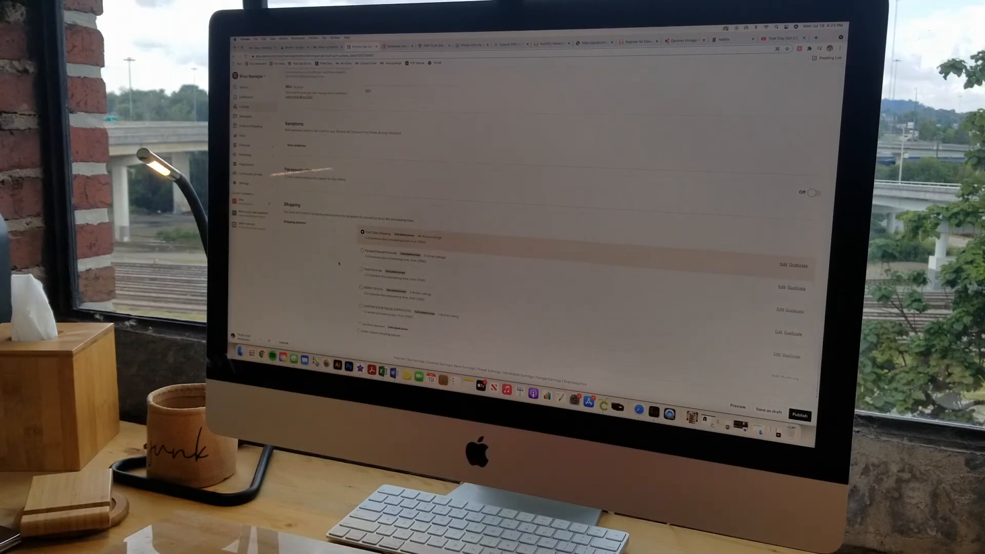
scroll(down, 3)
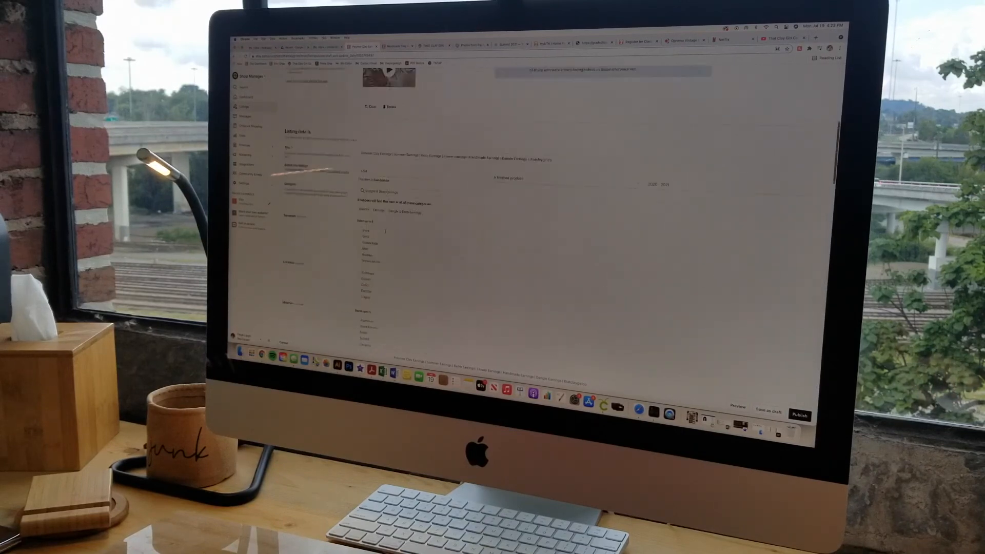
scroll(up, 3)
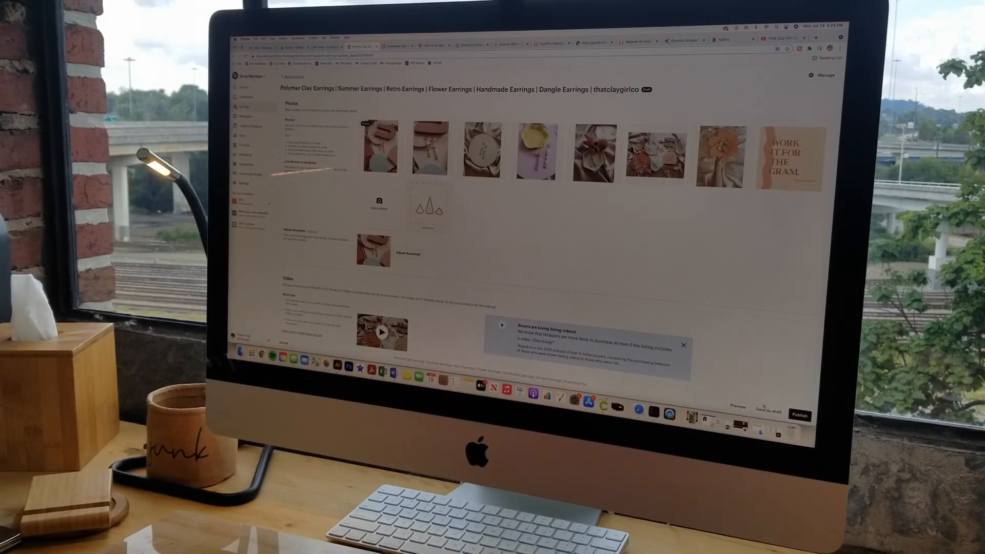
click(290, 77)
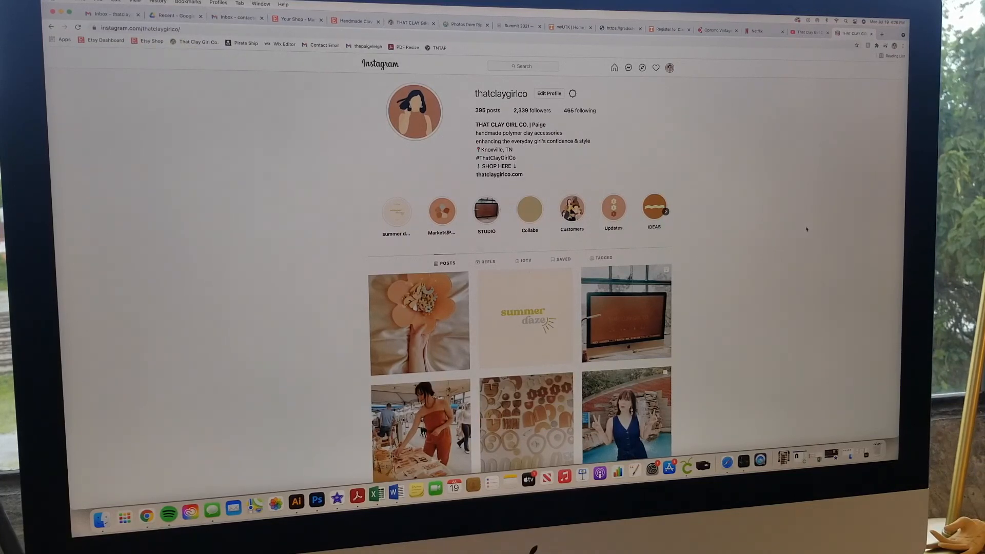
mouse_move(728, 249)
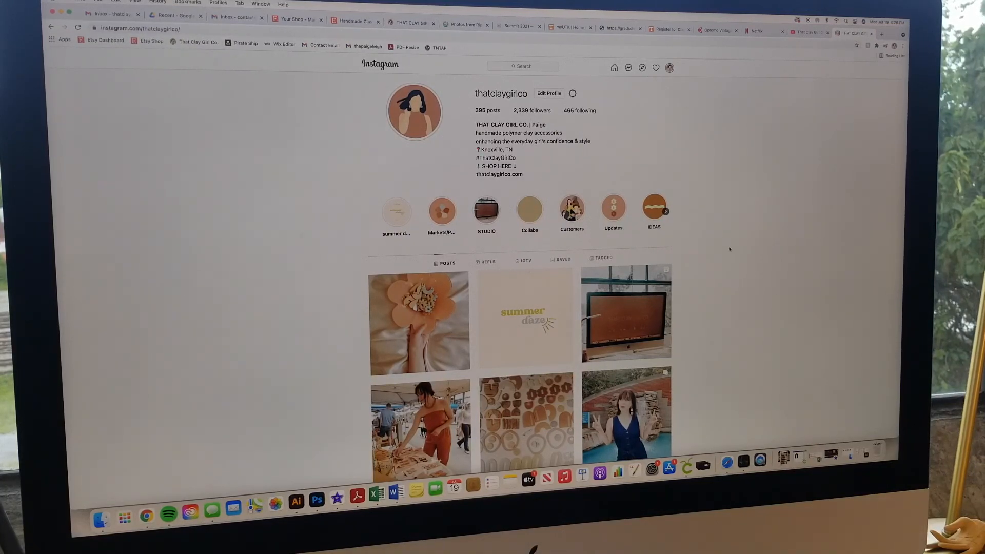
Step: View the summer daze and flower bowl teaser posts, then play the Summer Daze Collection 7.20.21 story
click(526, 323)
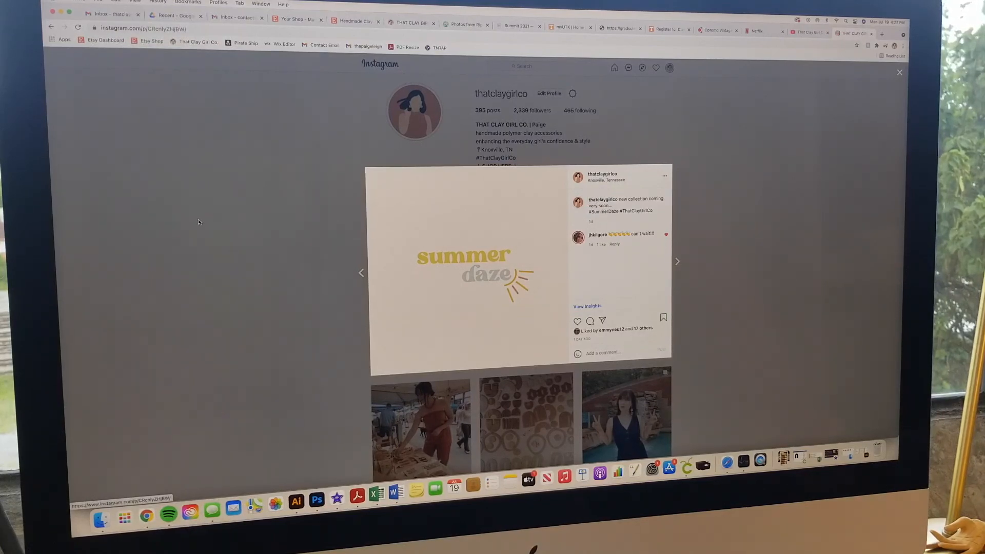
click(677, 261)
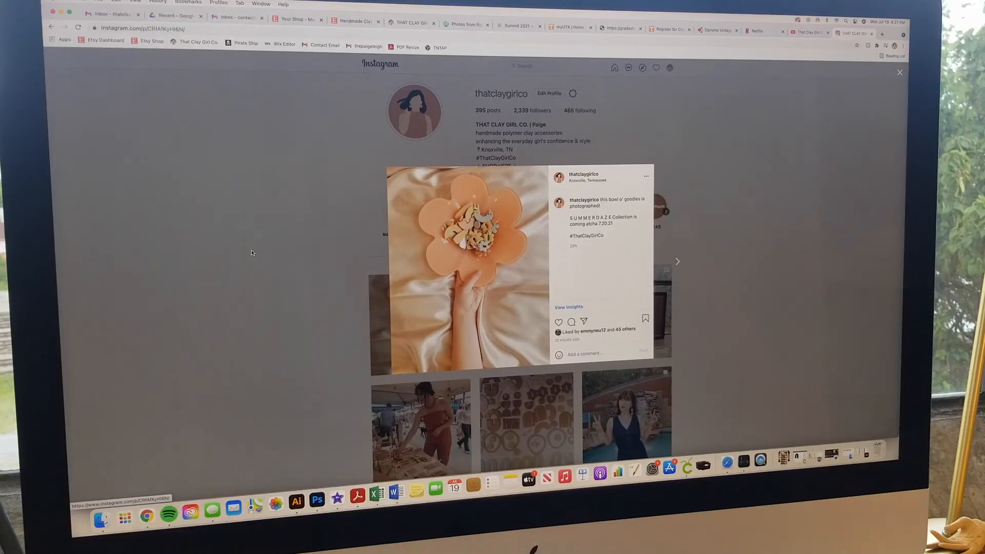
click(900, 72)
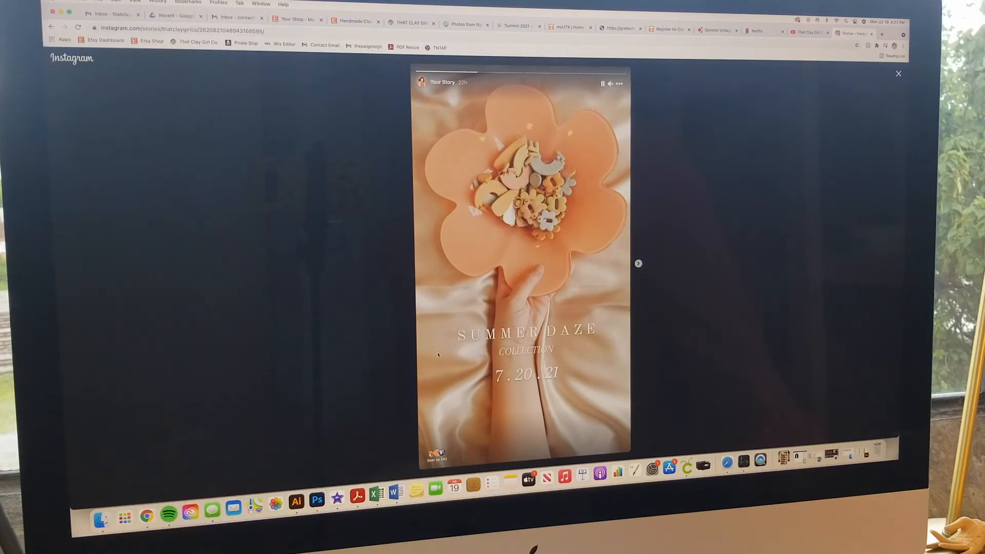
Step: Pause and resume the countdown story, close stories, then open the customer earrings story
click(638, 263)
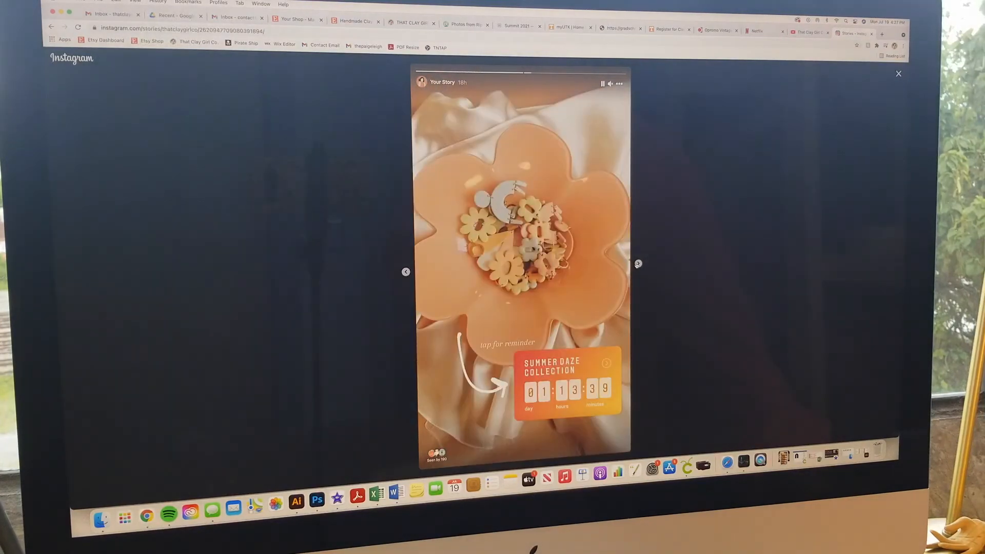
click(602, 83)
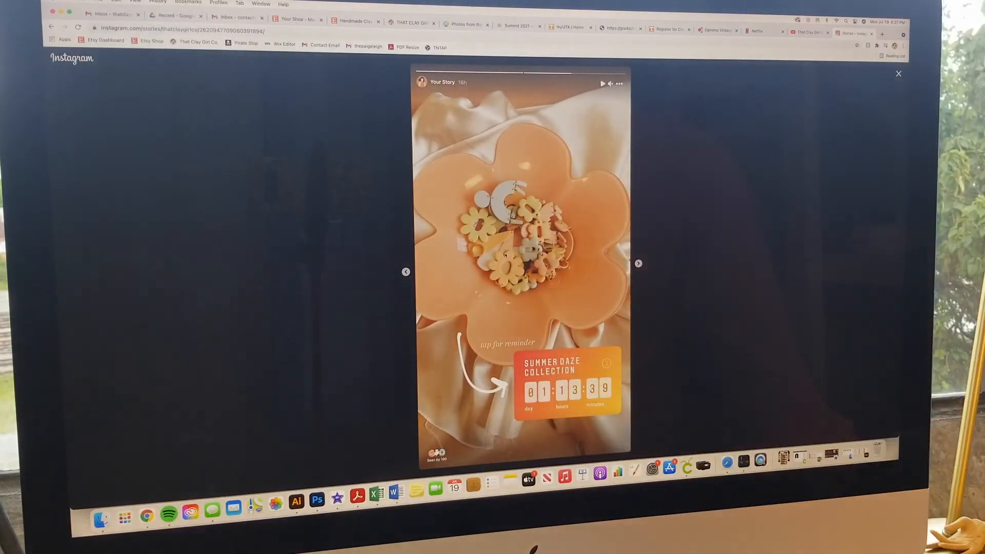
click(601, 83)
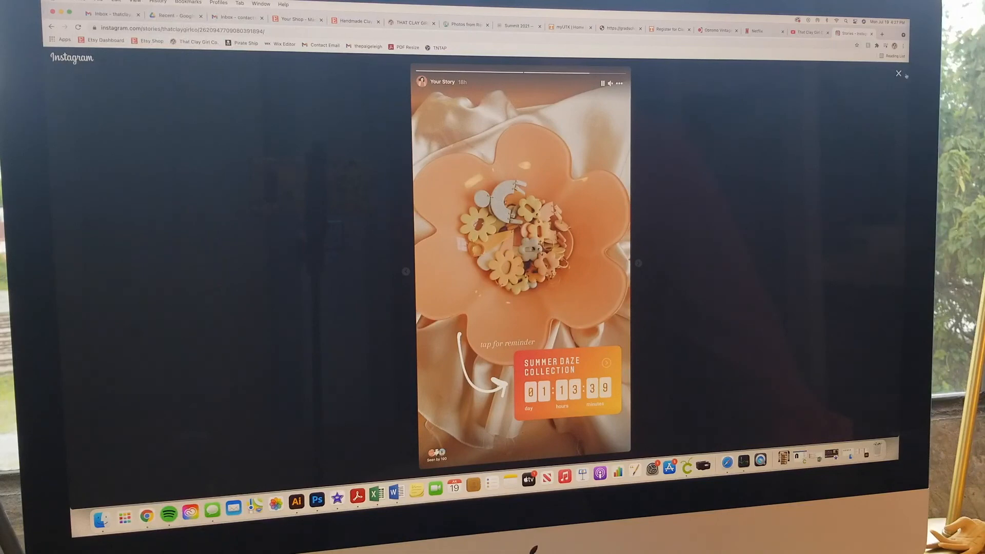
click(898, 74)
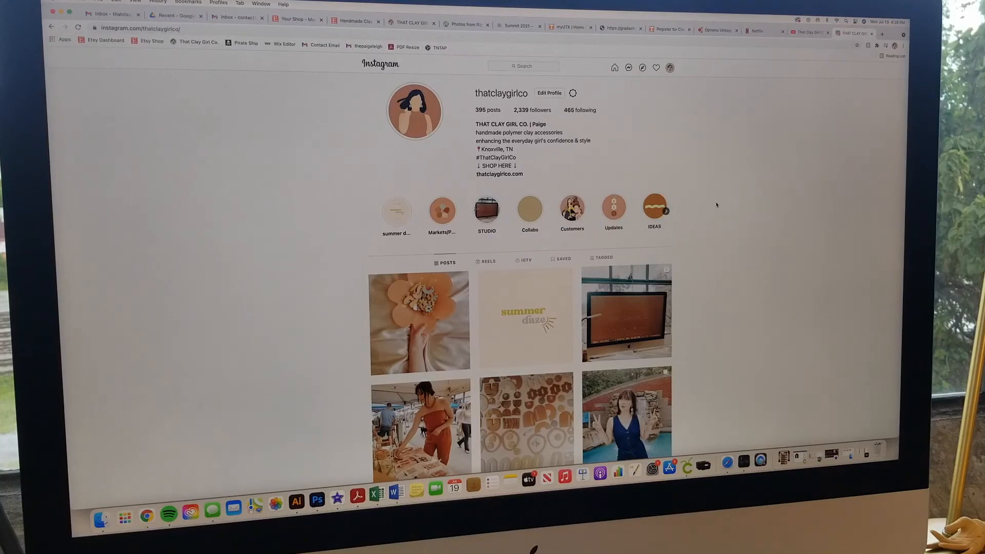
click(525, 317)
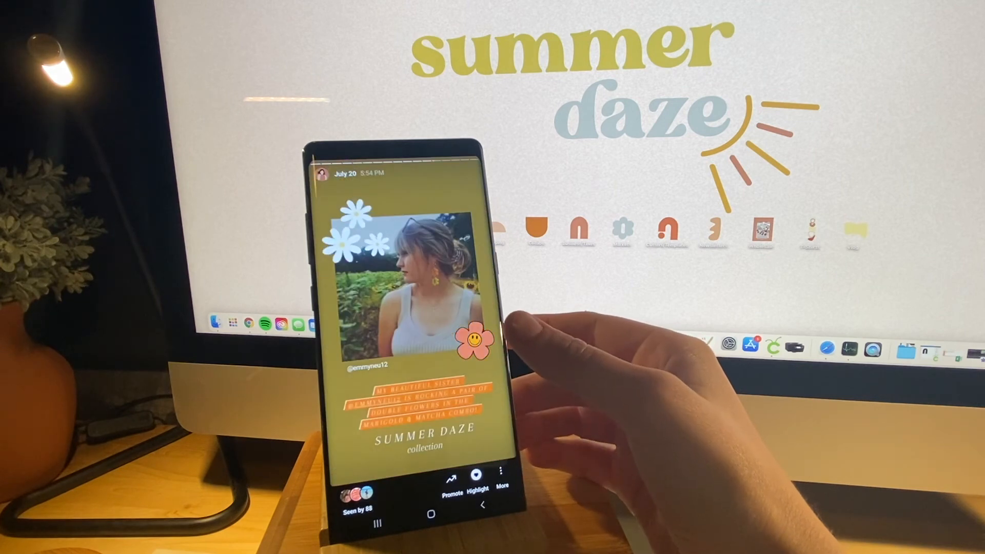
mouse_move(566, 345)
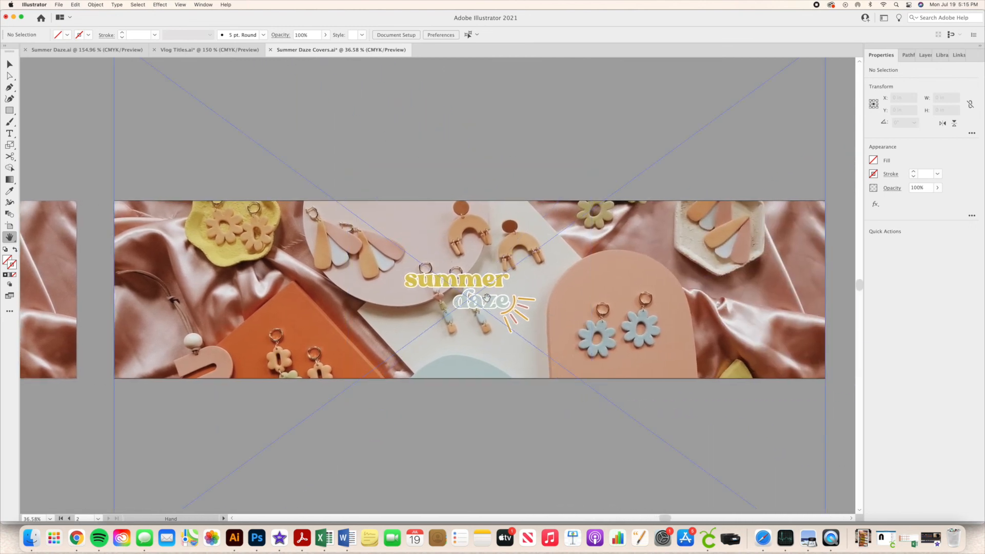
Step: Switch to the Selection tool to review the Summer Daze Covers banner artboard
click(9, 64)
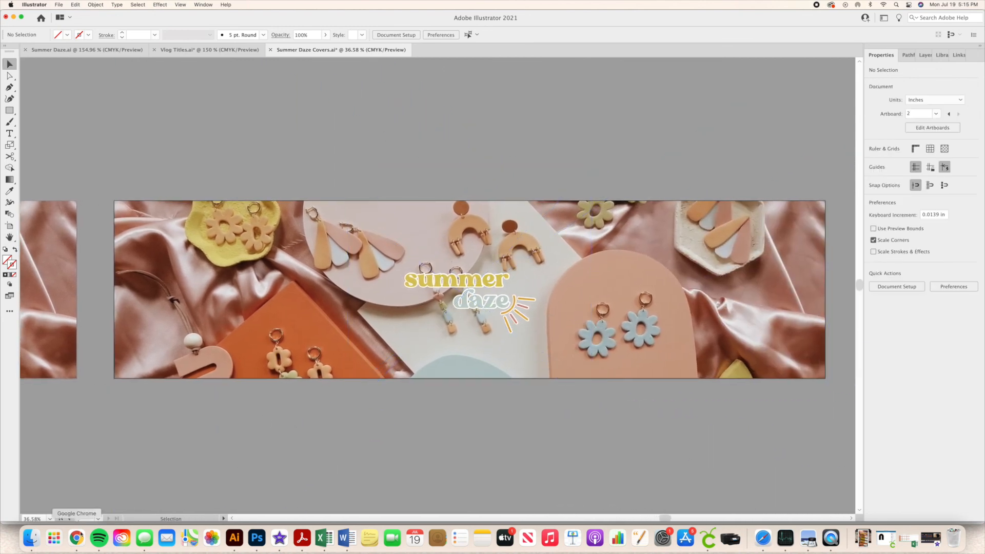
Step: Upload the Summer Daze cover as the Etsy shop banner and check the Wix site preview
click(76, 538)
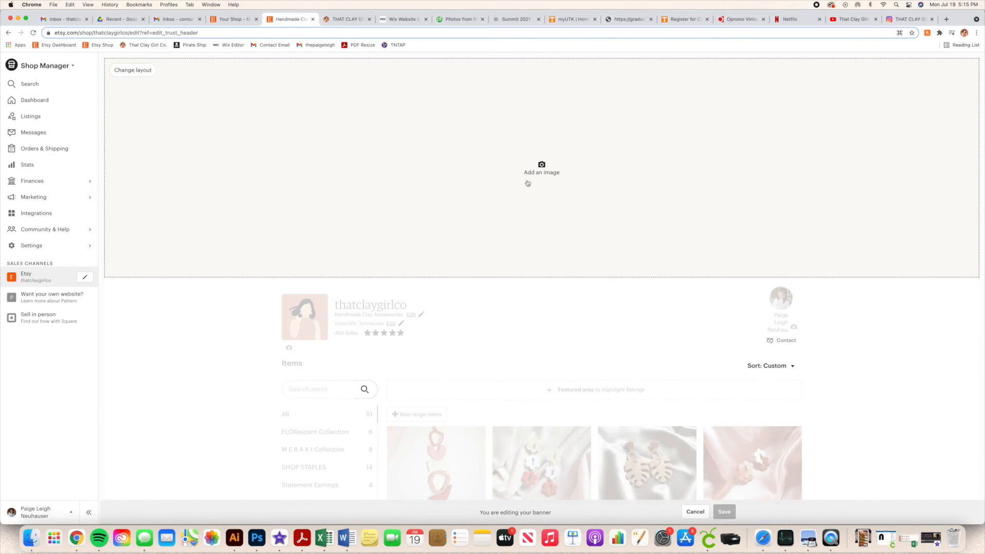
click(541, 169)
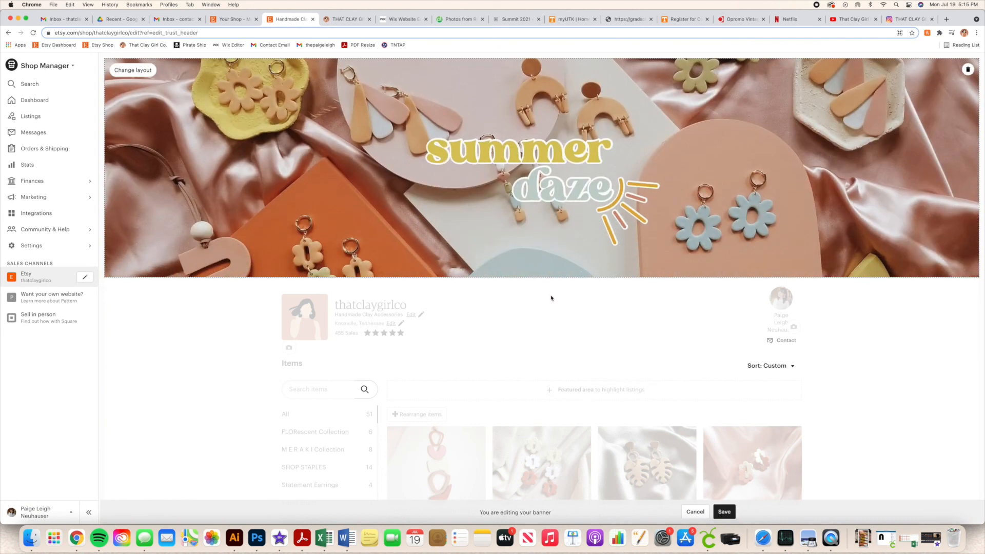
click(402, 19)
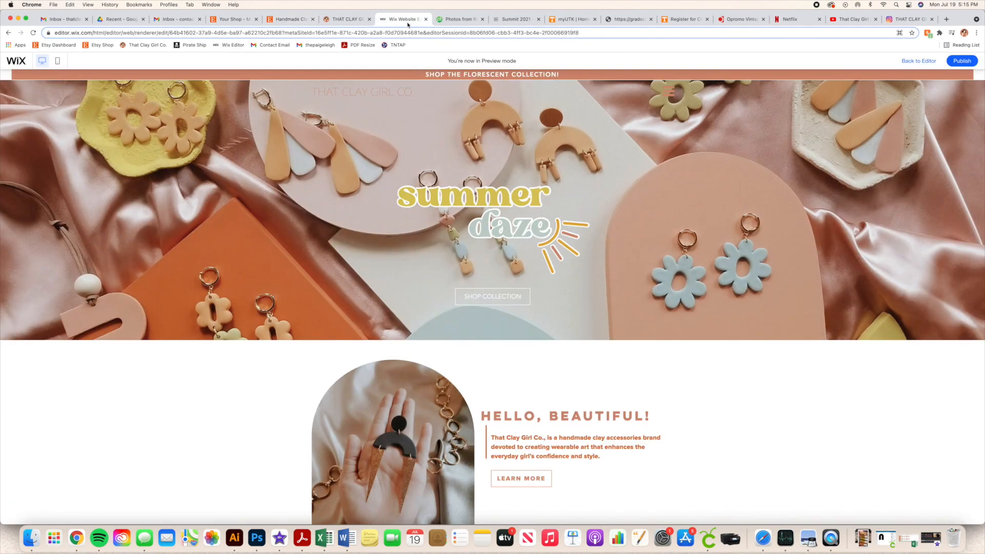
mouse_move(385, 151)
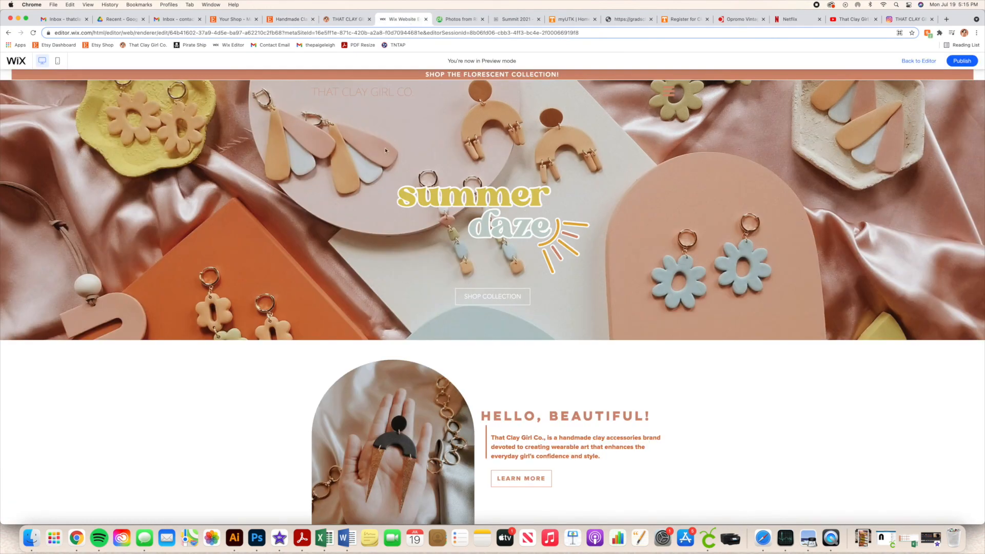
mouse_move(627, 276)
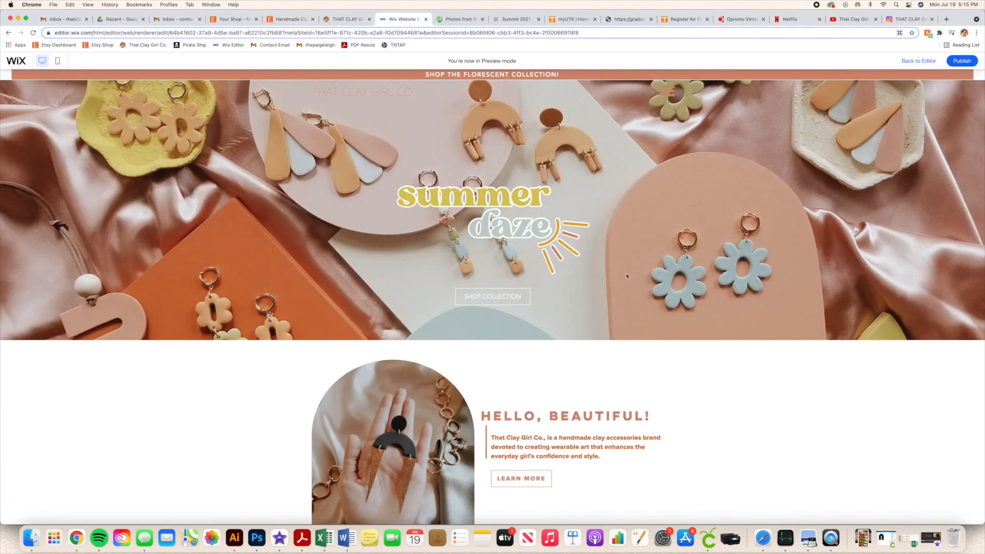